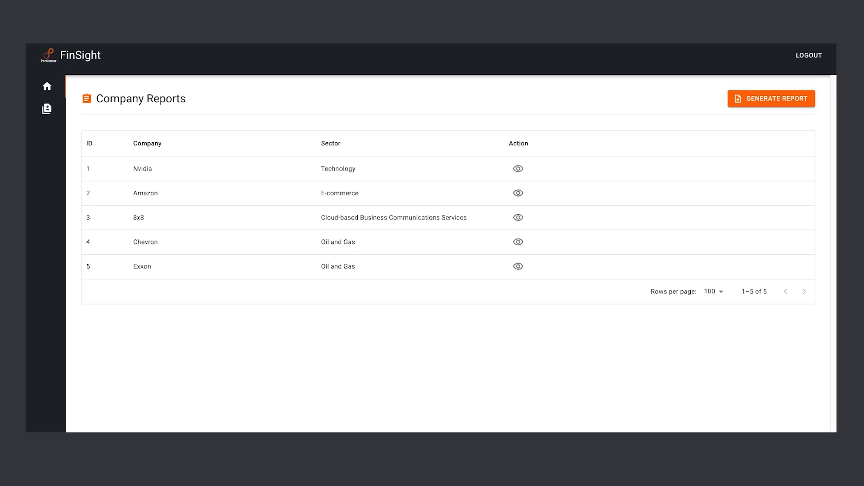
mouse_move(427, 89)
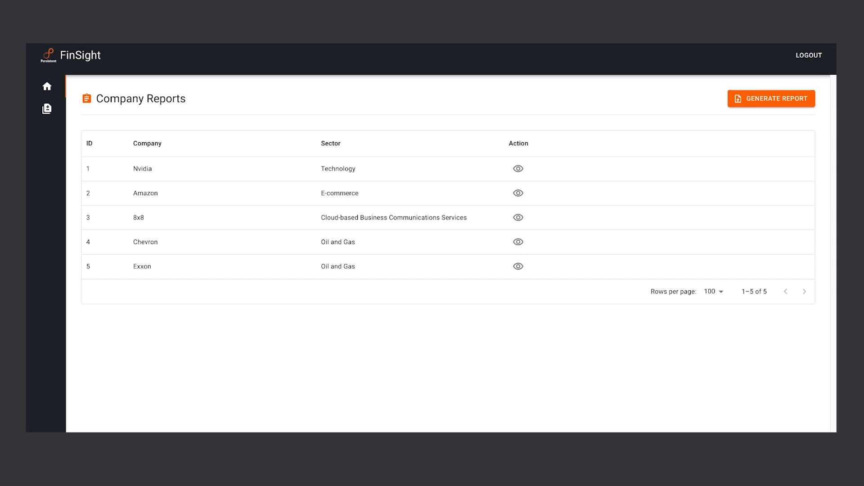
mouse_move(713, 103)
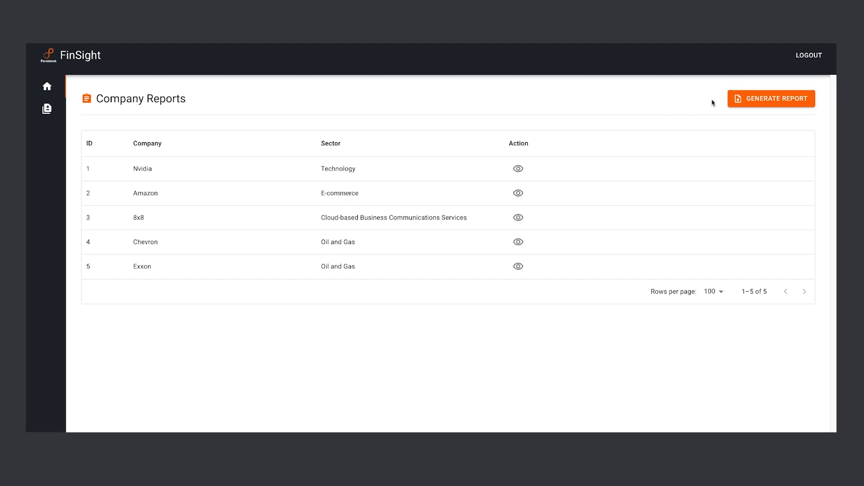
Dismiss the add-company form and open Nvidia's View Insights SWOT report.
click(771, 98)
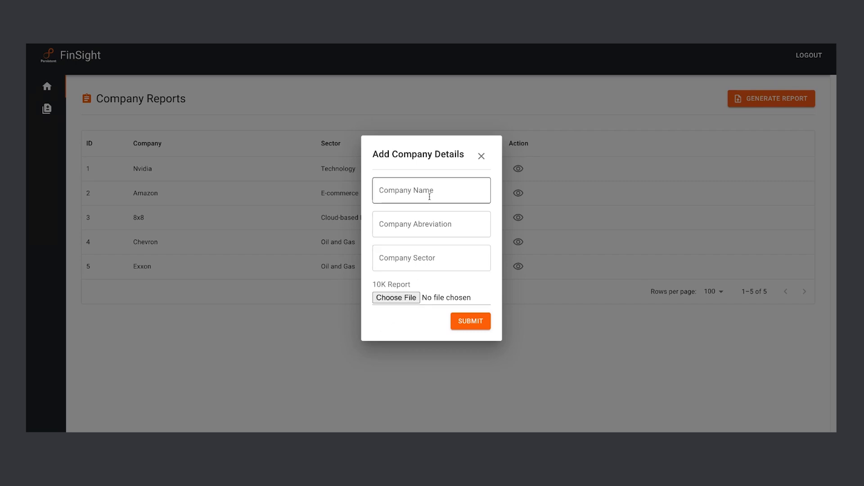
mouse_move(482, 177)
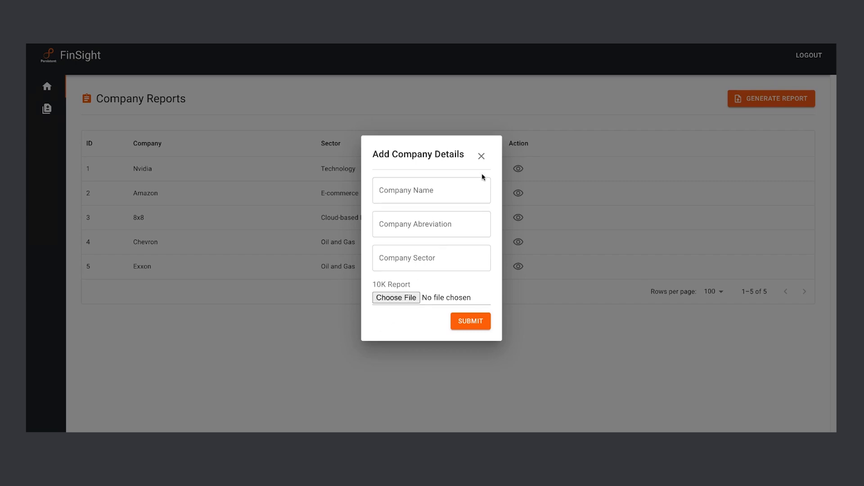
click(480, 156)
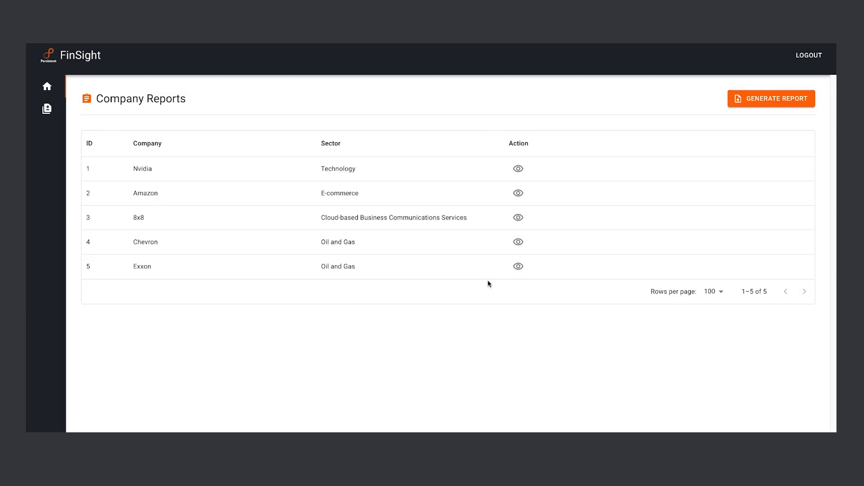
mouse_move(546, 186)
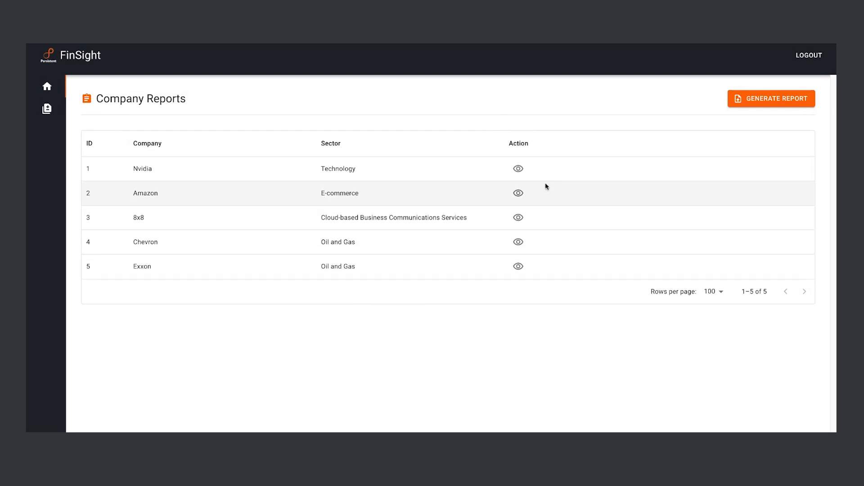
mouse_move(518, 168)
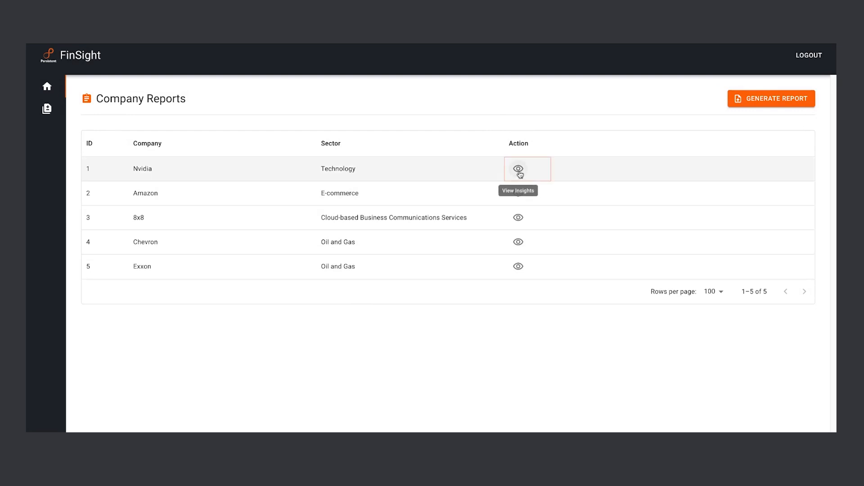
click(518, 168)
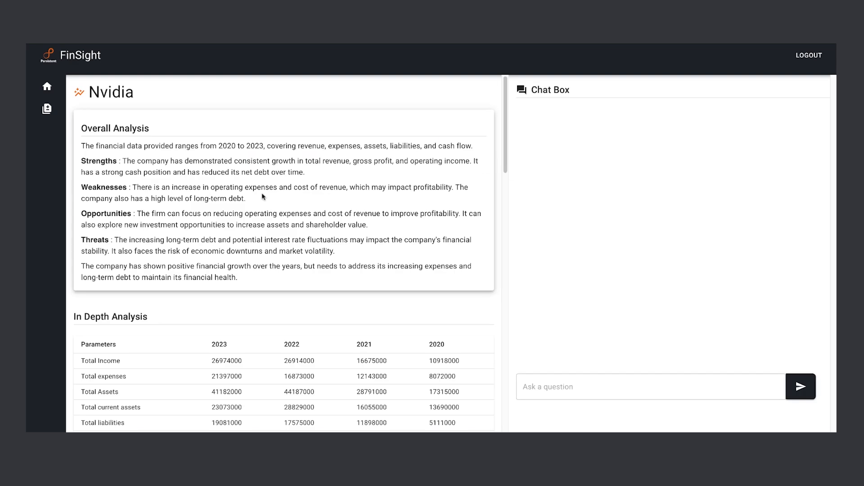
mouse_move(253, 103)
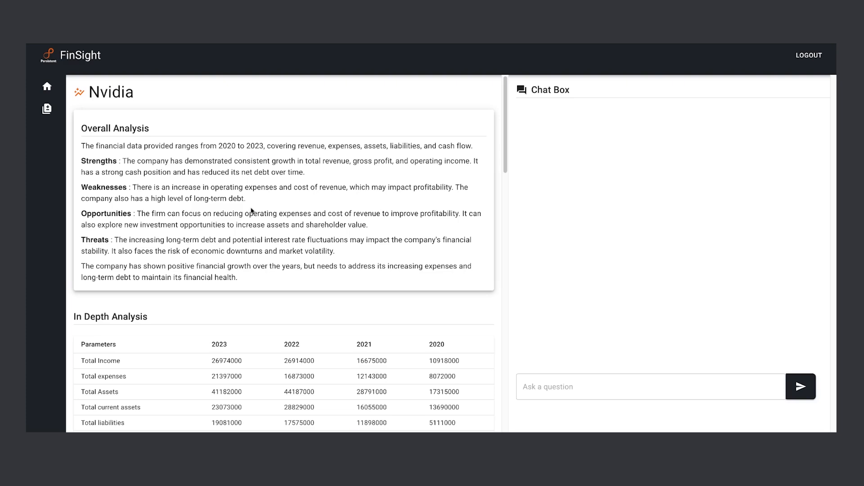
mouse_move(255, 124)
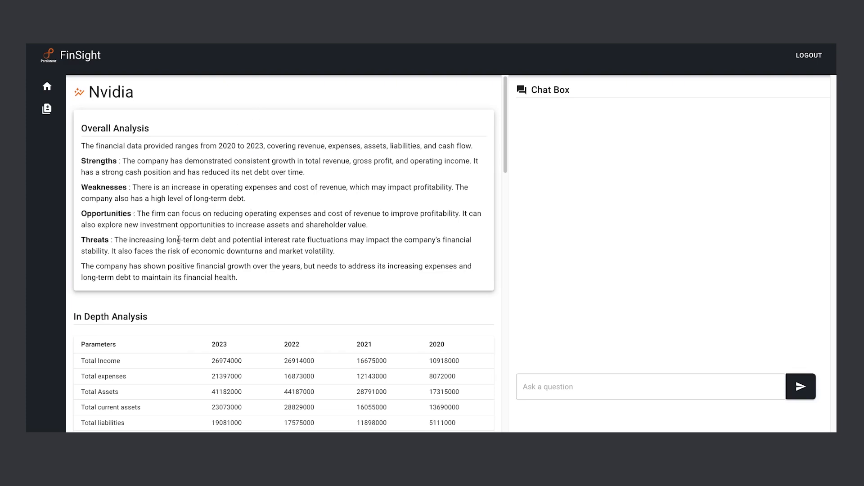
Scroll Nvidia's report down to the In Depth Analysis table and income-versus-expenses chart.
scroll(down, 3)
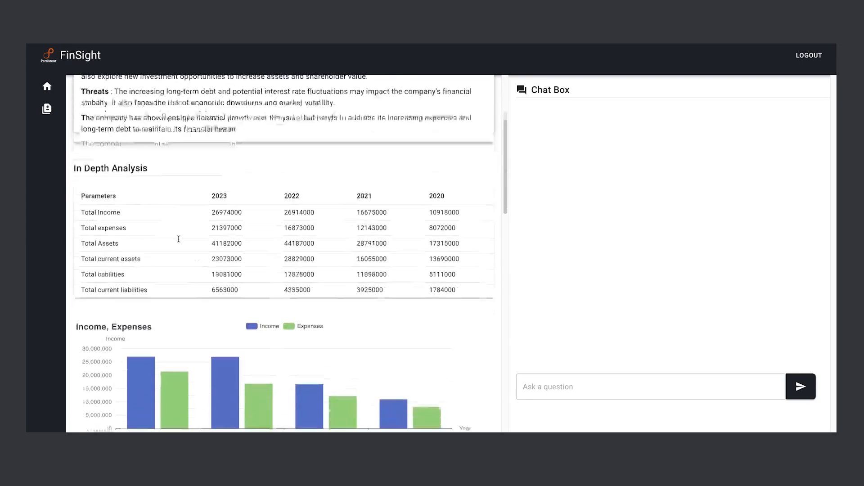
scroll(down, 3)
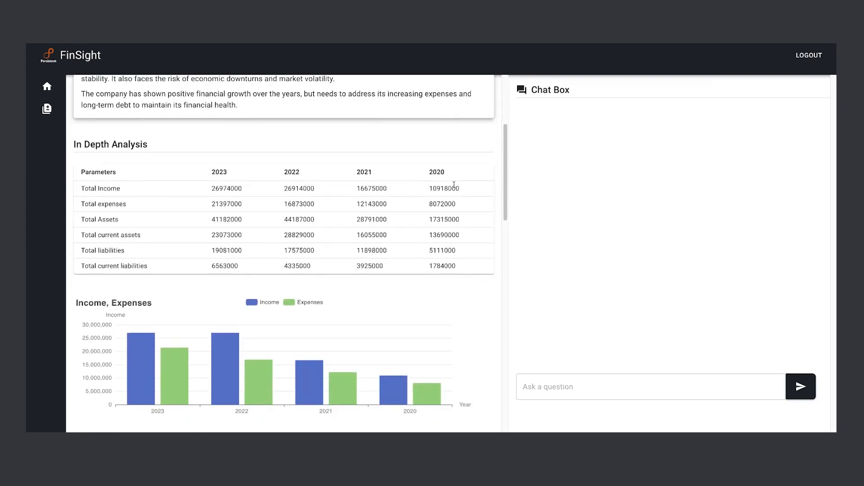
mouse_move(121, 212)
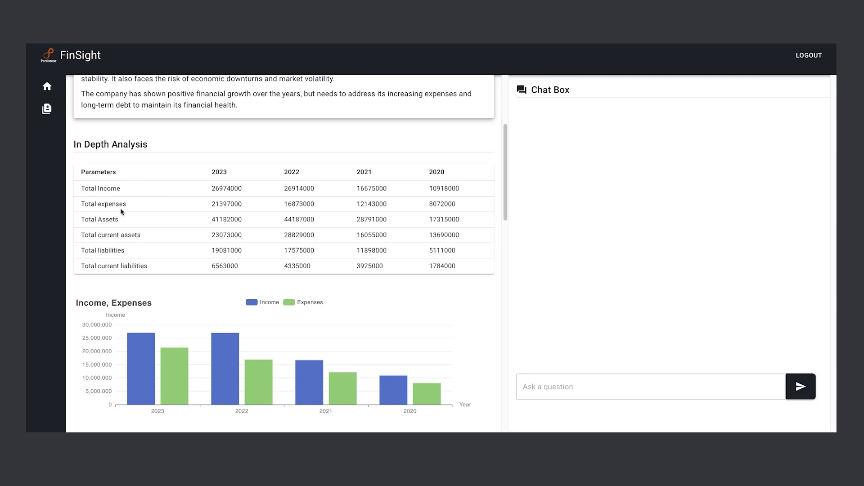
mouse_move(137, 251)
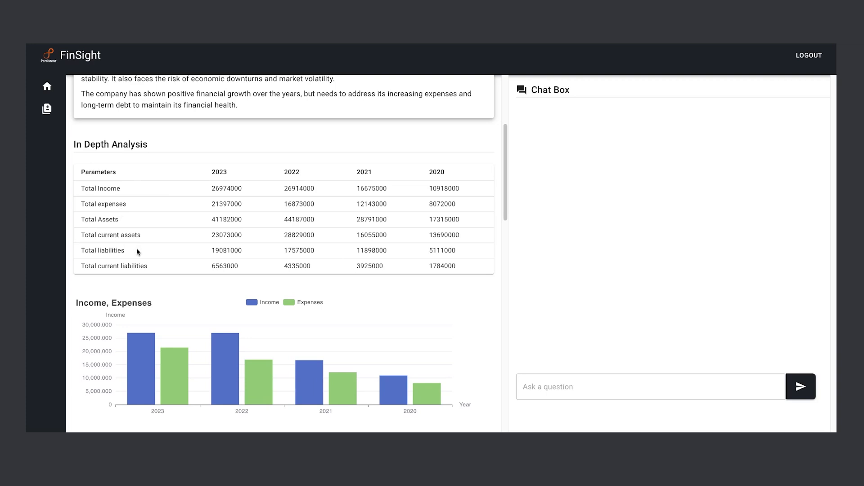
scroll(down, 3)
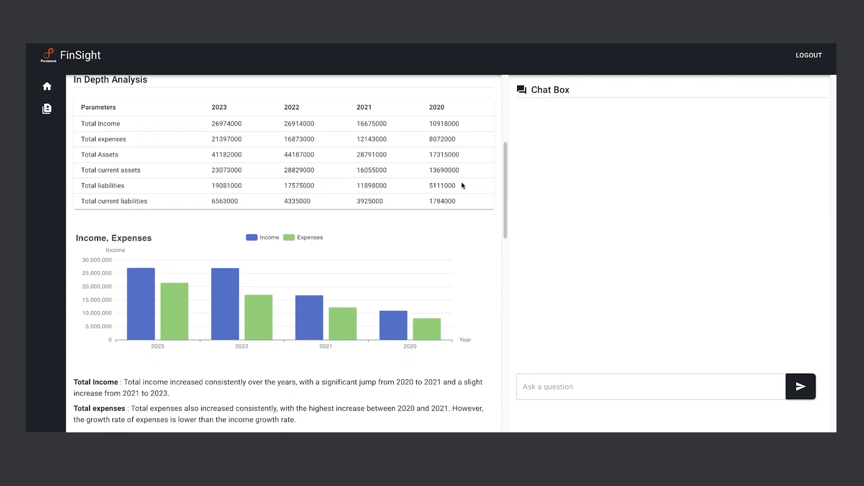
mouse_move(366, 232)
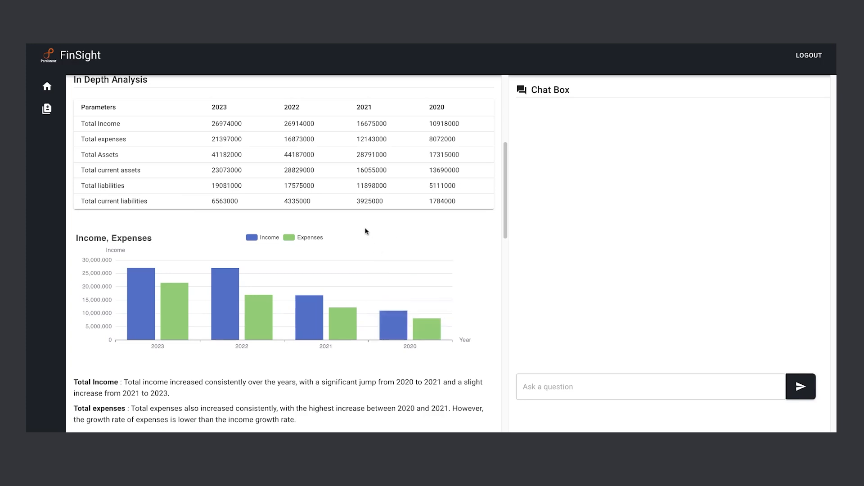